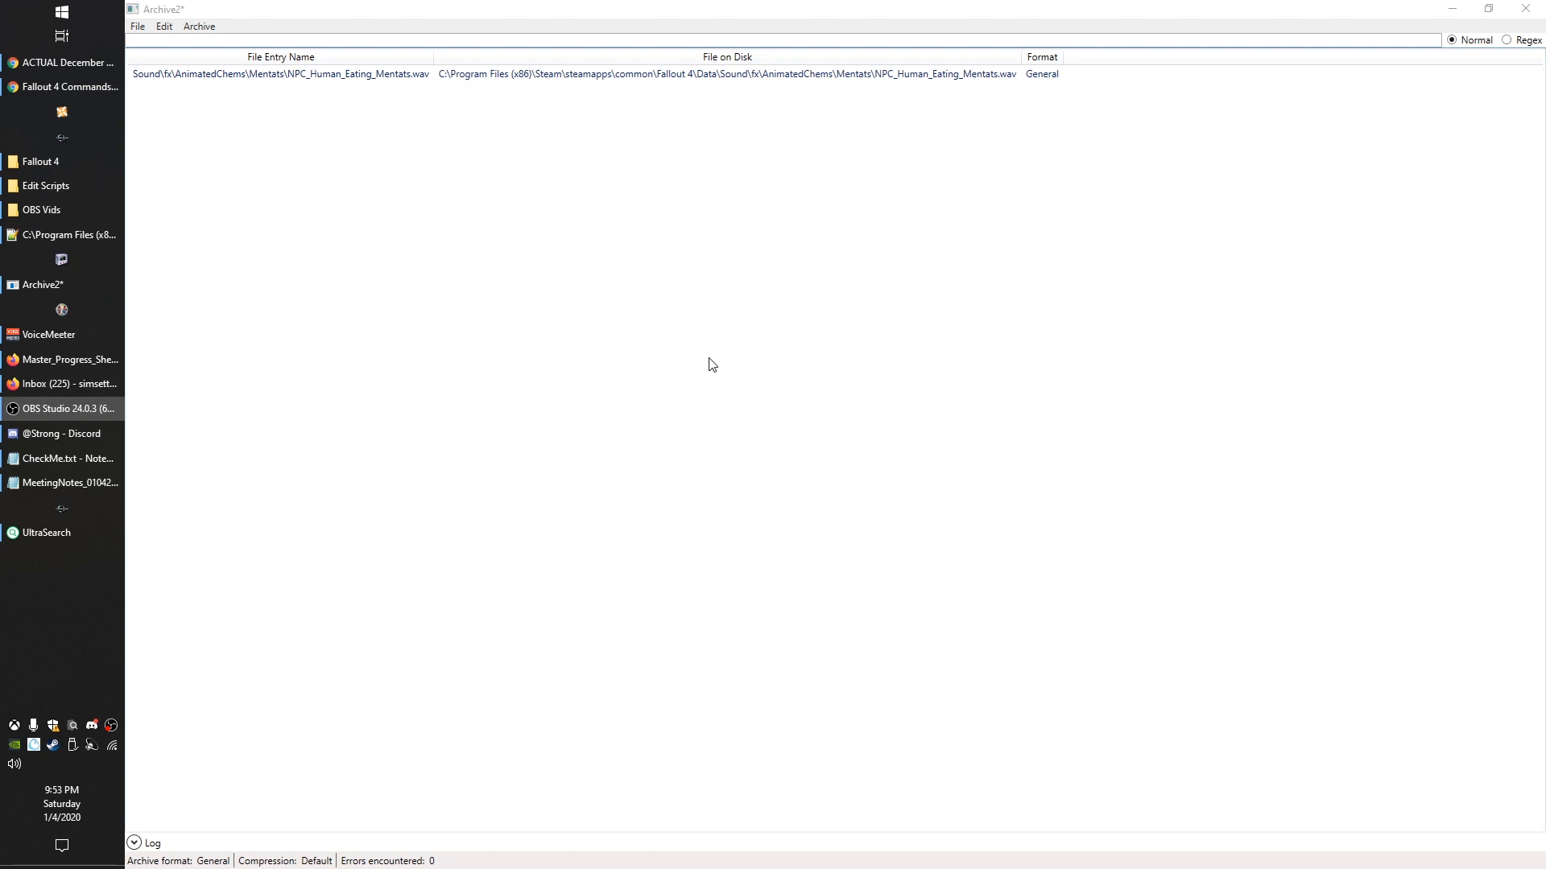
pyautogui.moveTo(383, 135)
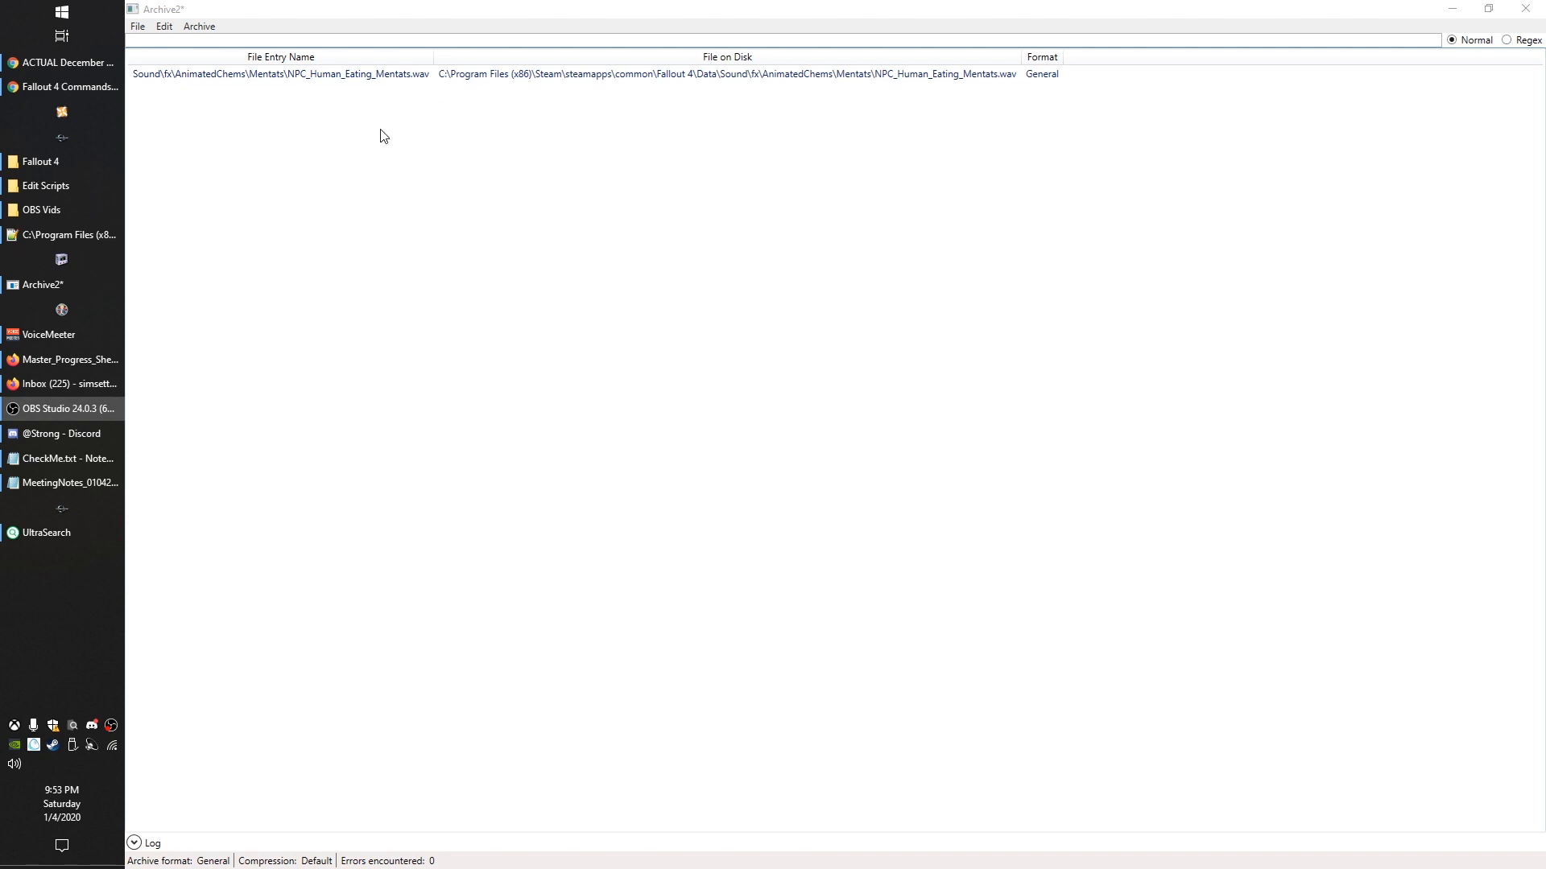
# Add NPC_Human_Eating_Mentats.wav back into the archive via Archive > Add Source File
pyautogui.click(200, 25)
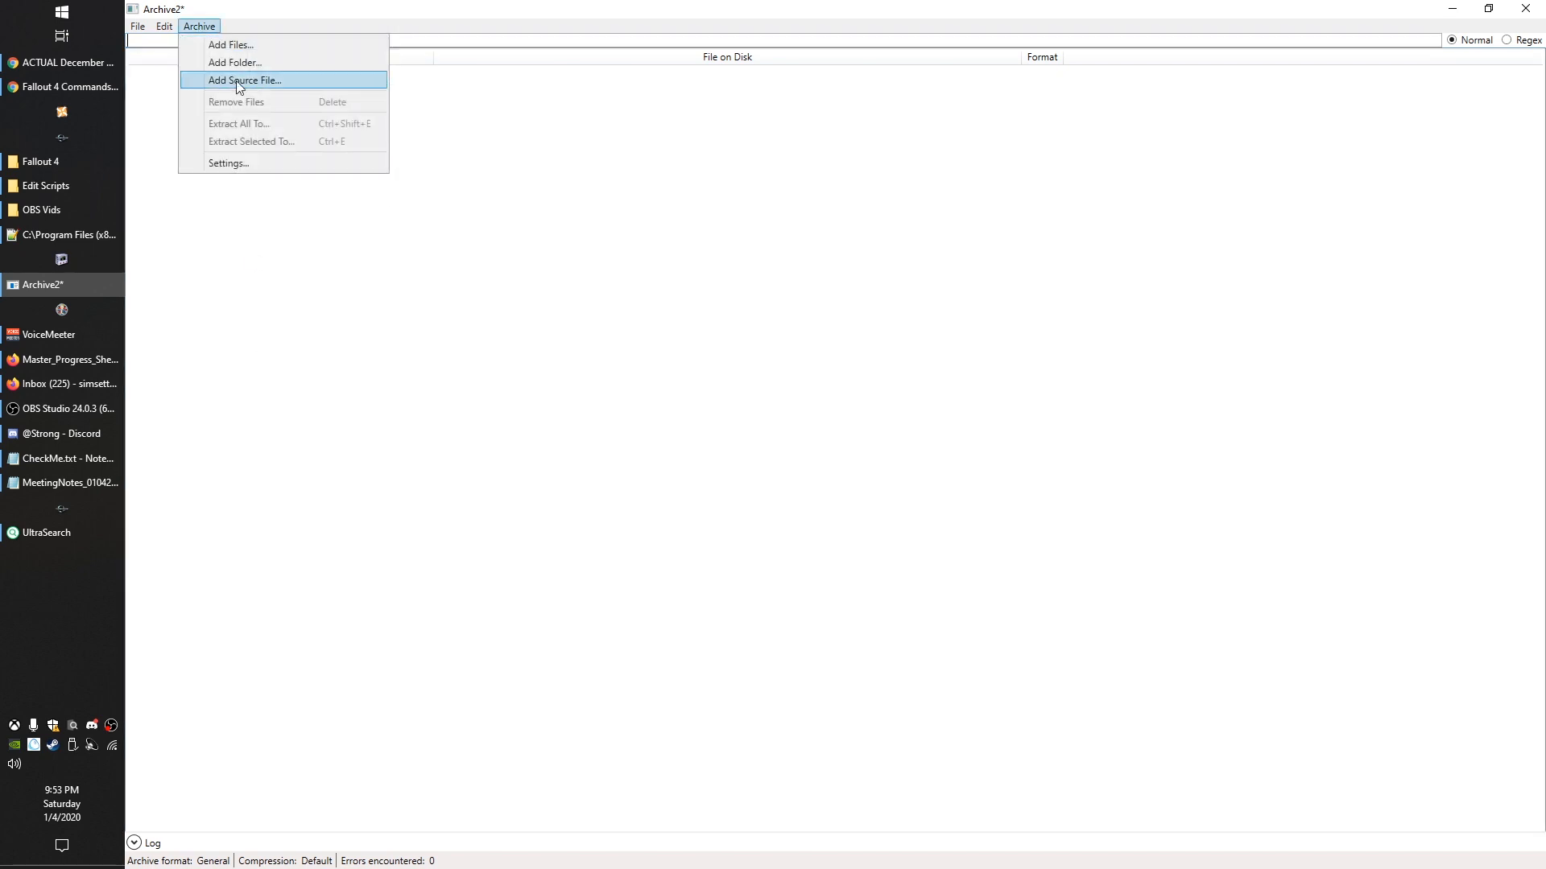
pyautogui.click(243, 81)
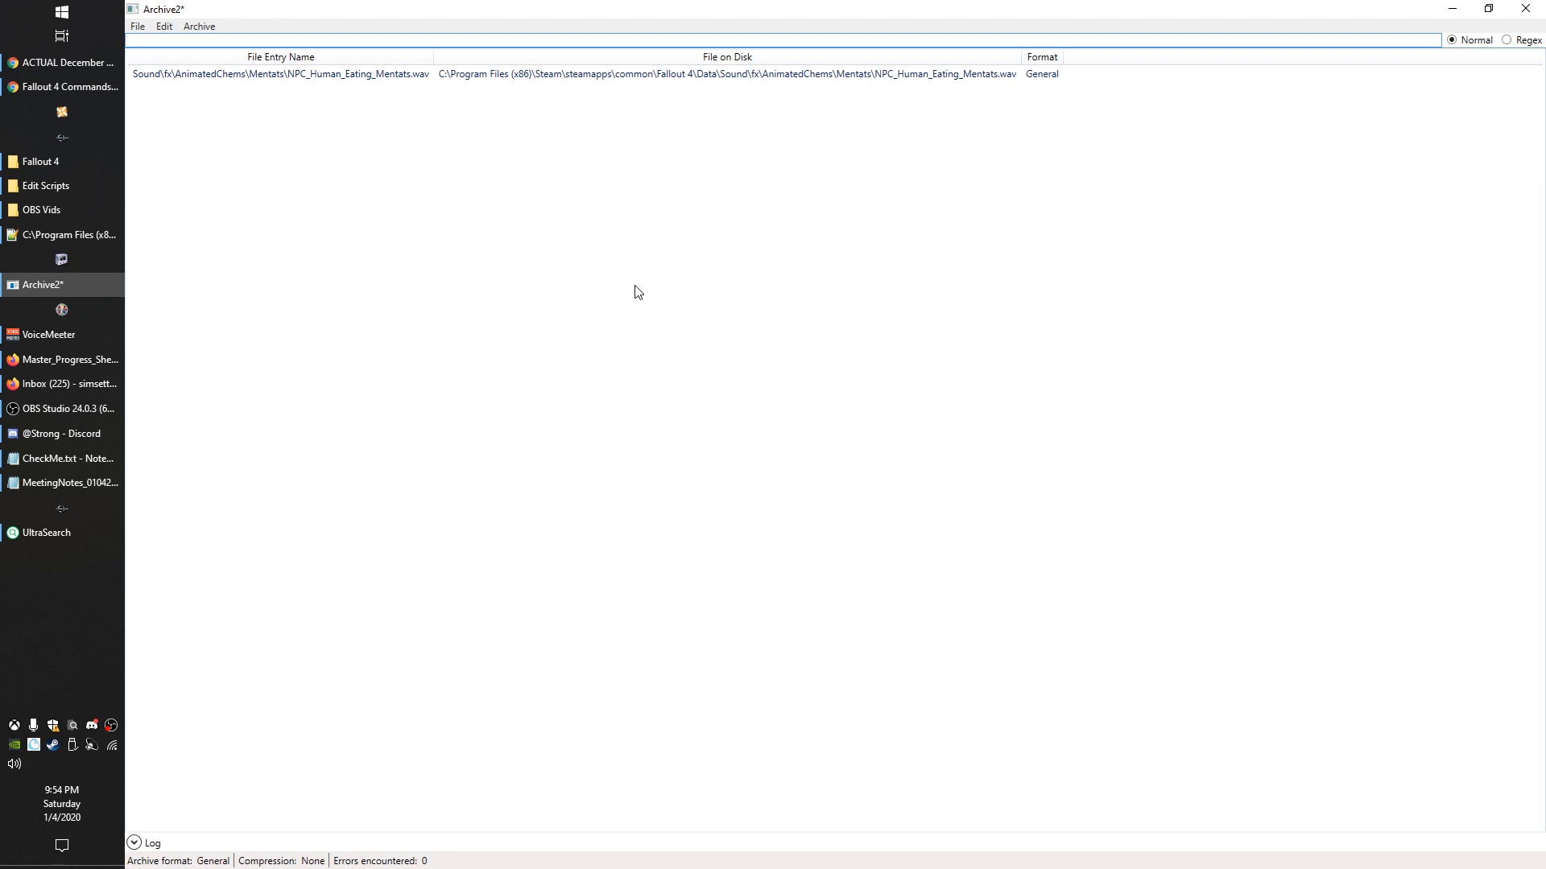